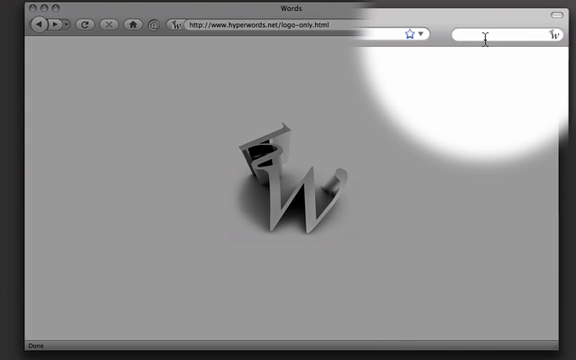
# - Enter 'James bond' as the query in the Hyperwords toolbar search box
pyautogui.write('james bond')
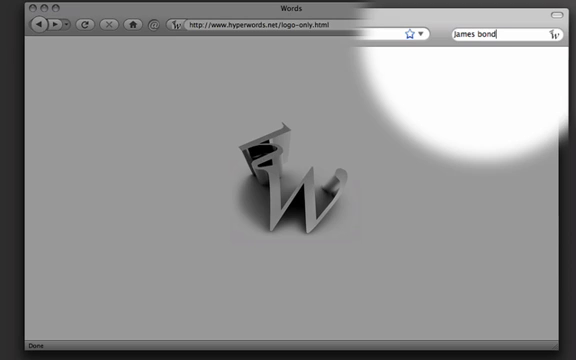
pyautogui.click(547, 37)
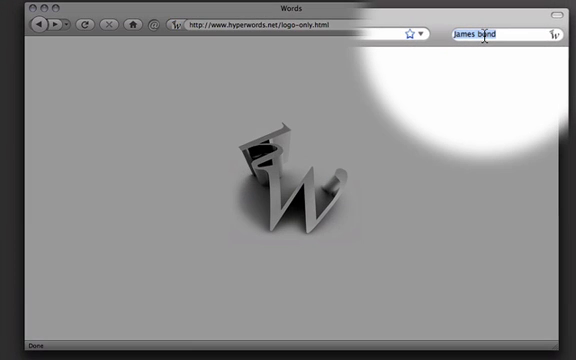
# - Run the Google search for 'James bond' and review the web results
pyautogui.click(542, 36)
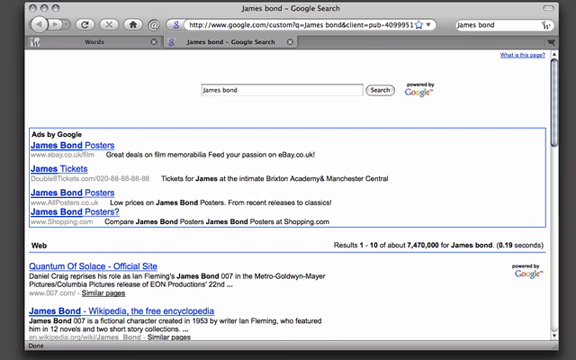
pyautogui.scroll(-3)
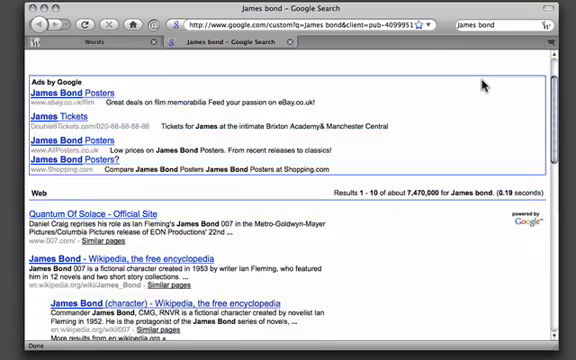
pyautogui.scroll(-3)
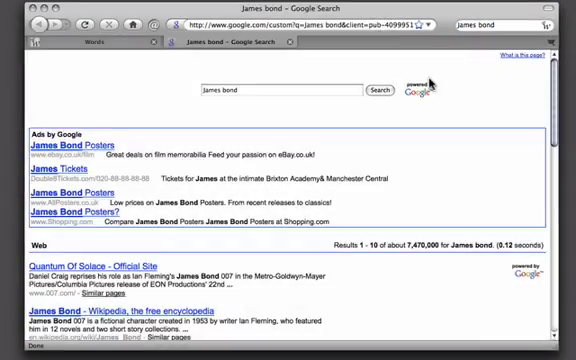
pyautogui.scroll(-3)
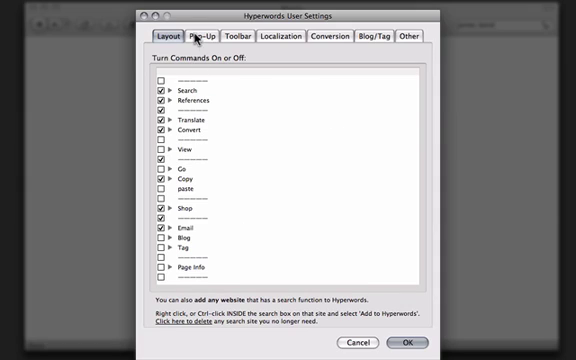
# - Review the Pop-Up, Toolbar, Localization and Conversion sections of Hyperwords User Settings
pyautogui.click(204, 37)
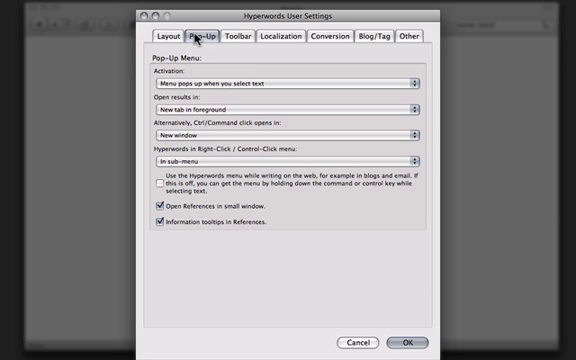
pyautogui.click(236, 37)
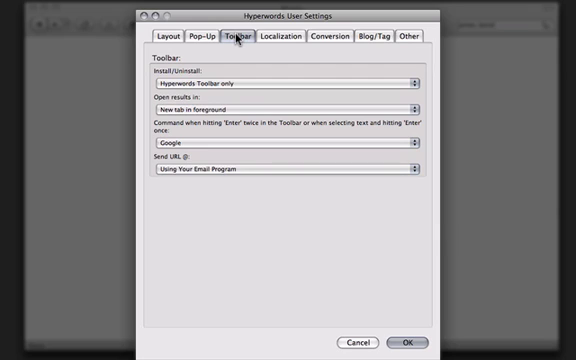
pyautogui.click(299, 37)
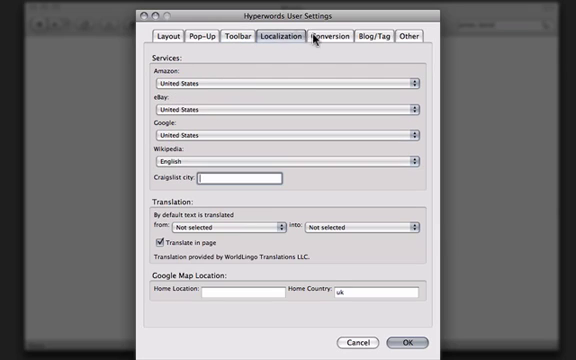
pyautogui.click(331, 37)
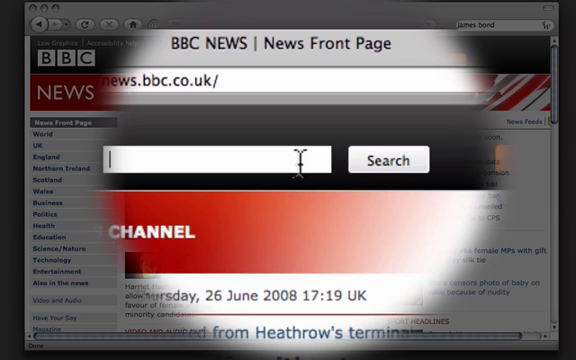
# - Choose 'Add to Hyperwords' from the BBC News search box context menu
pyautogui.rightClick(230, 160)
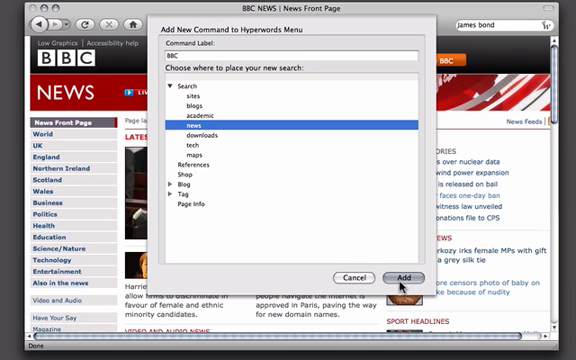
# - Add the BBC search command under Search > news, bringing up the restart prompt
pyautogui.click(402, 277)
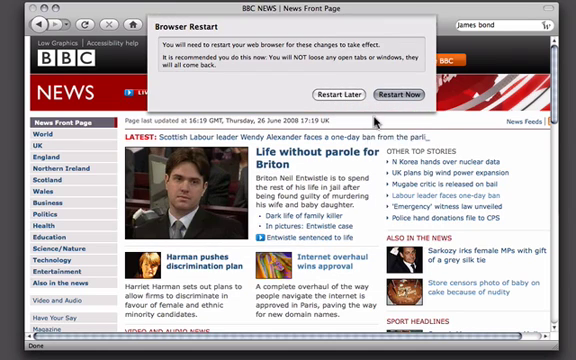